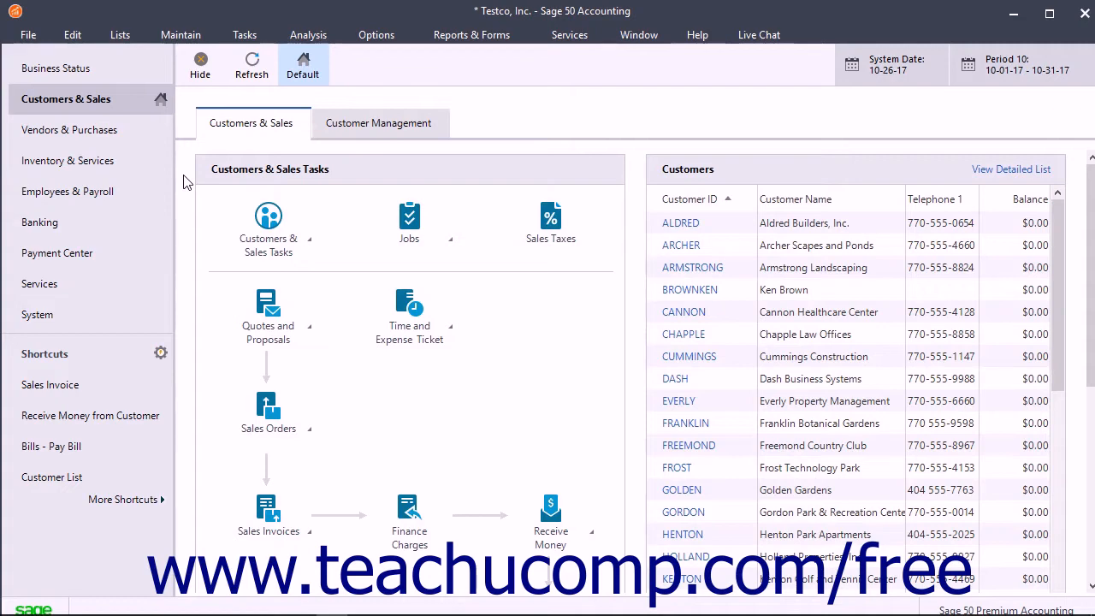
mouse_move(231, 137)
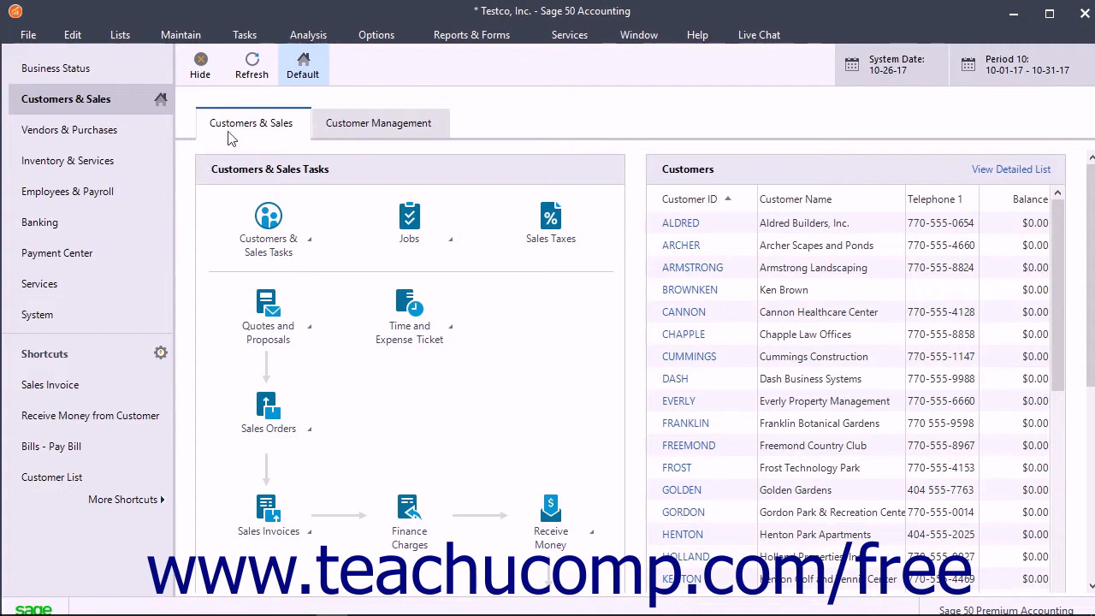
View the Intelligence Reporting activation window, then dismiss it and the Report Manager.
click(471, 34)
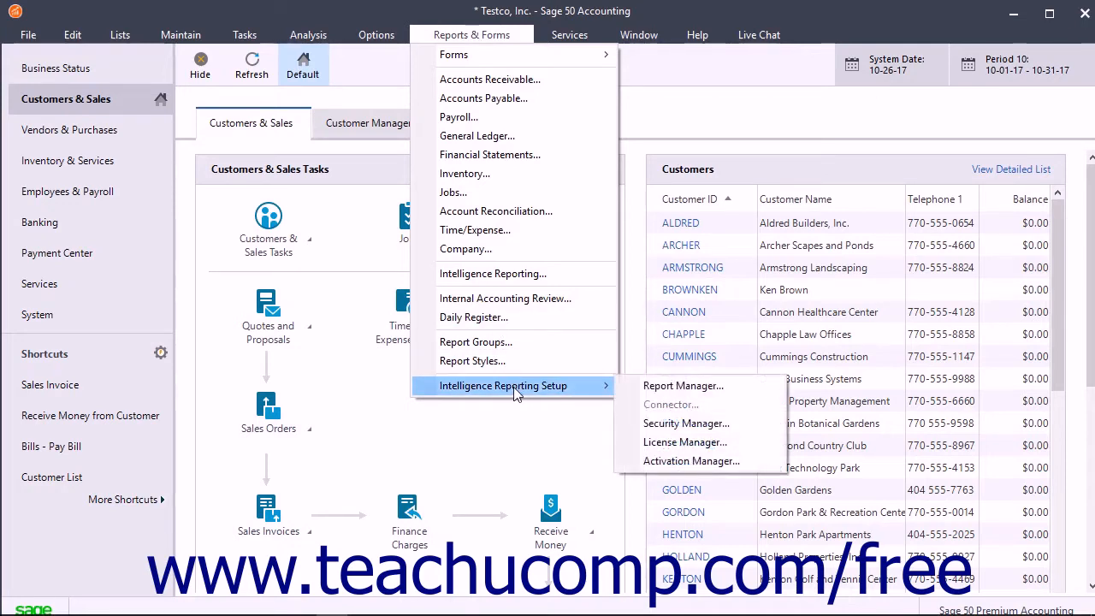
mouse_move(691, 460)
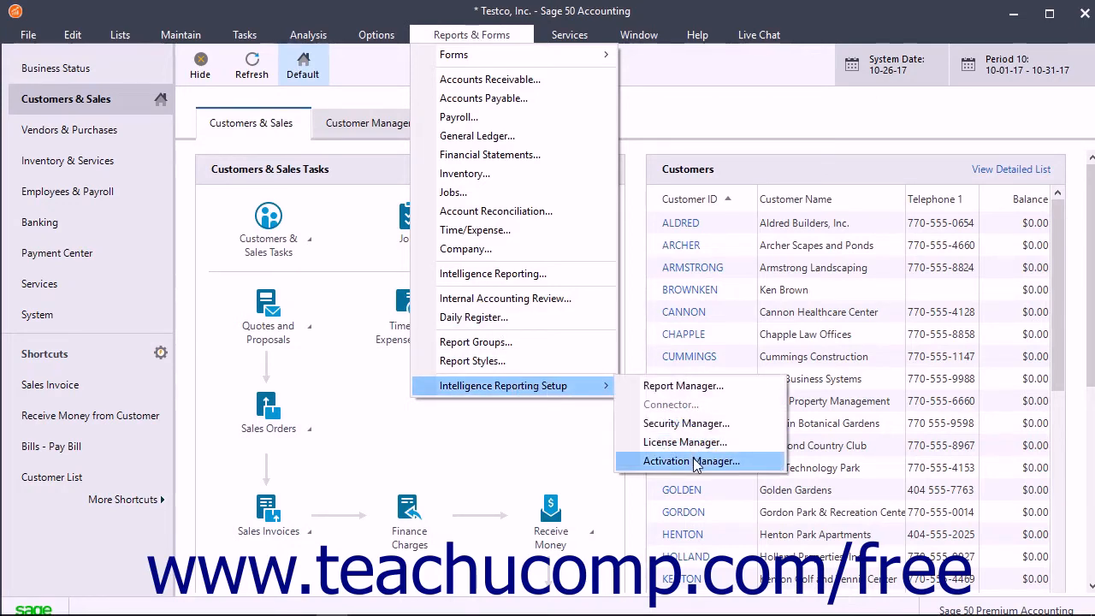
click(691, 461)
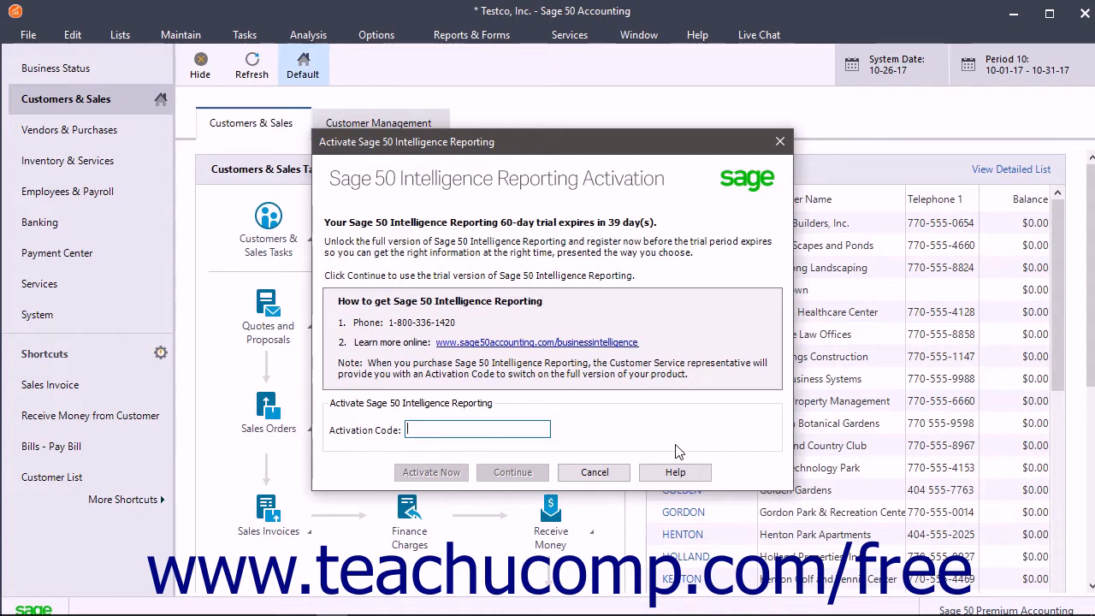
mouse_move(428, 486)
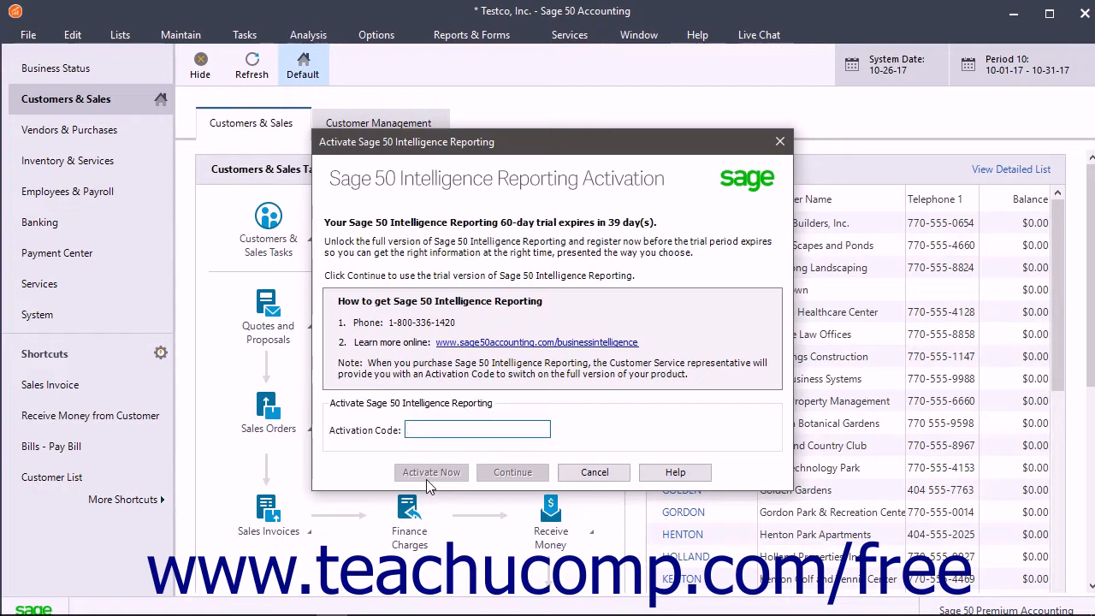
click(594, 472)
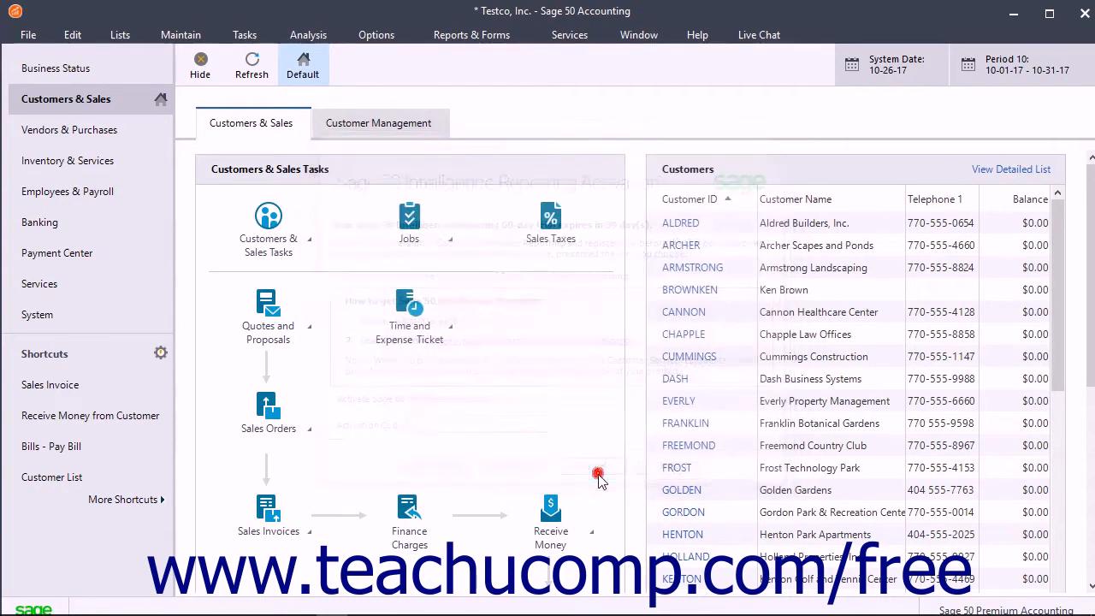
click(472, 34)
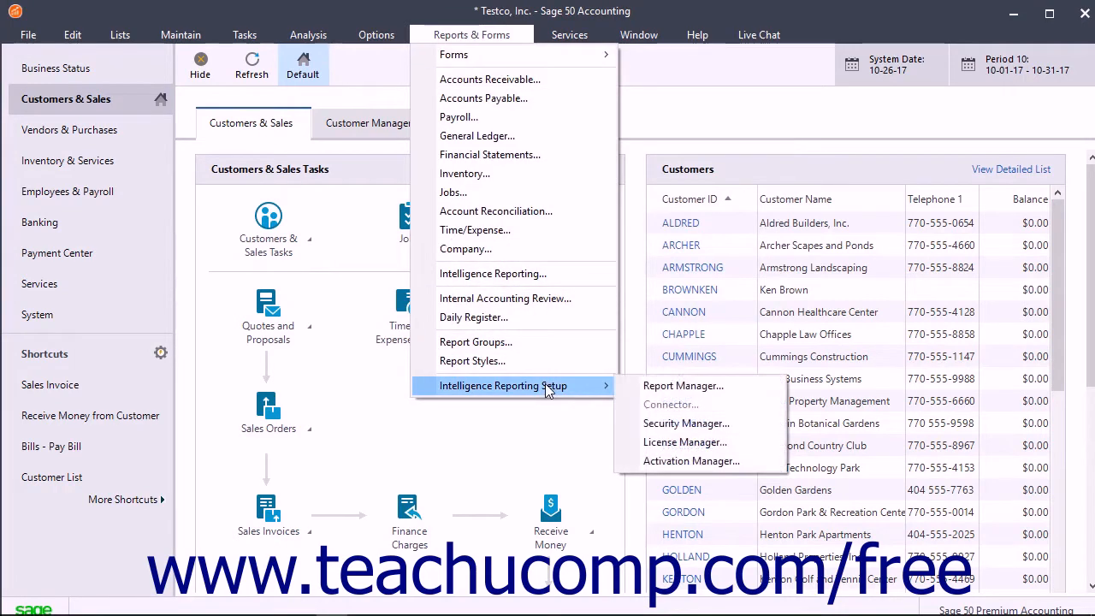
mouse_move(683, 385)
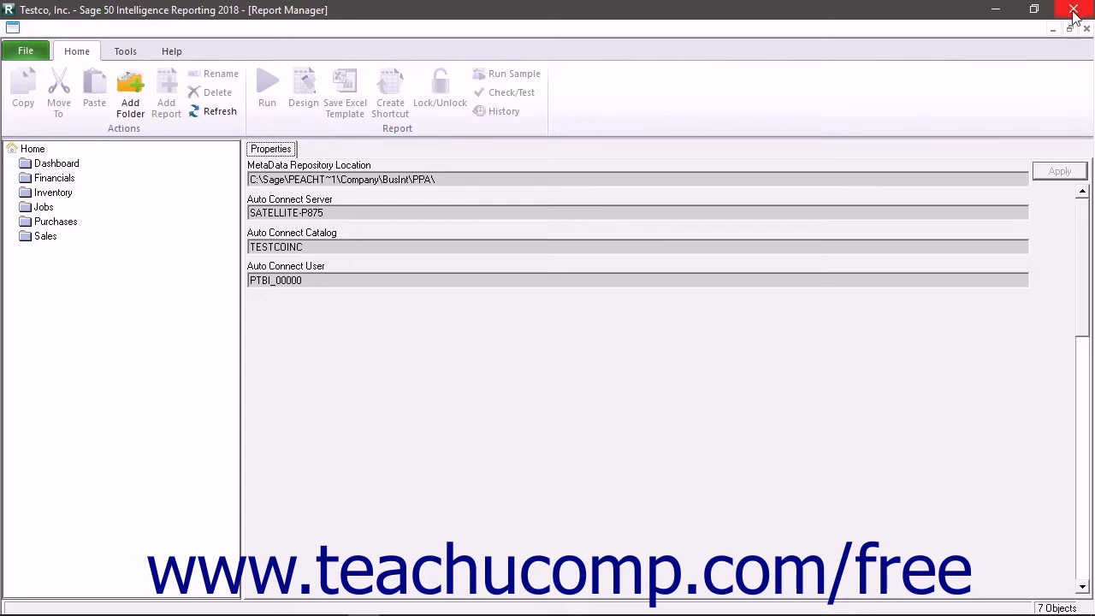
click(1074, 9)
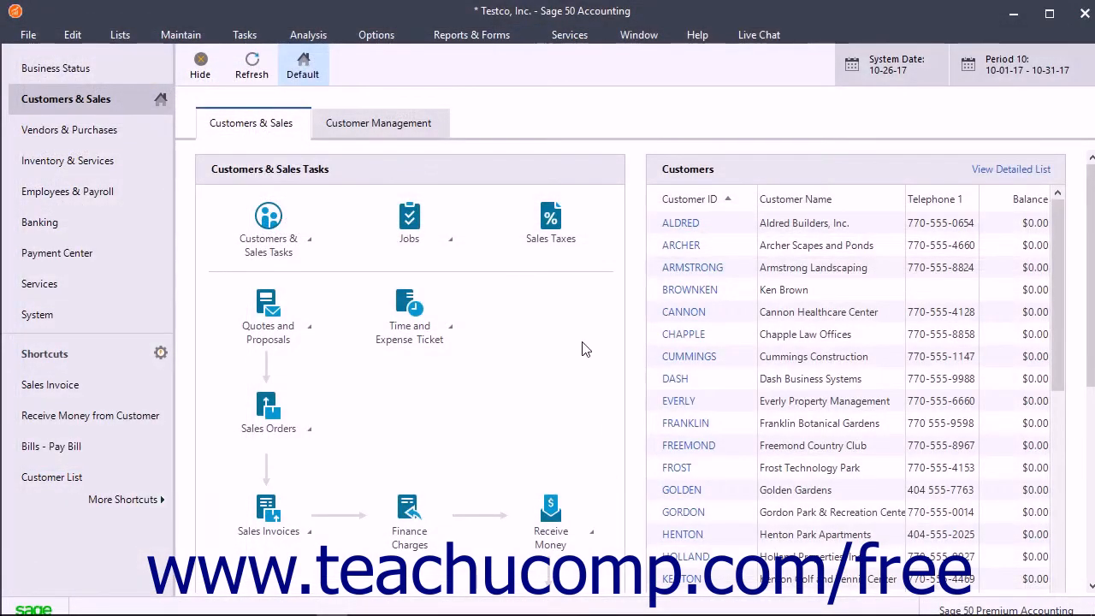
mouse_move(505, 219)
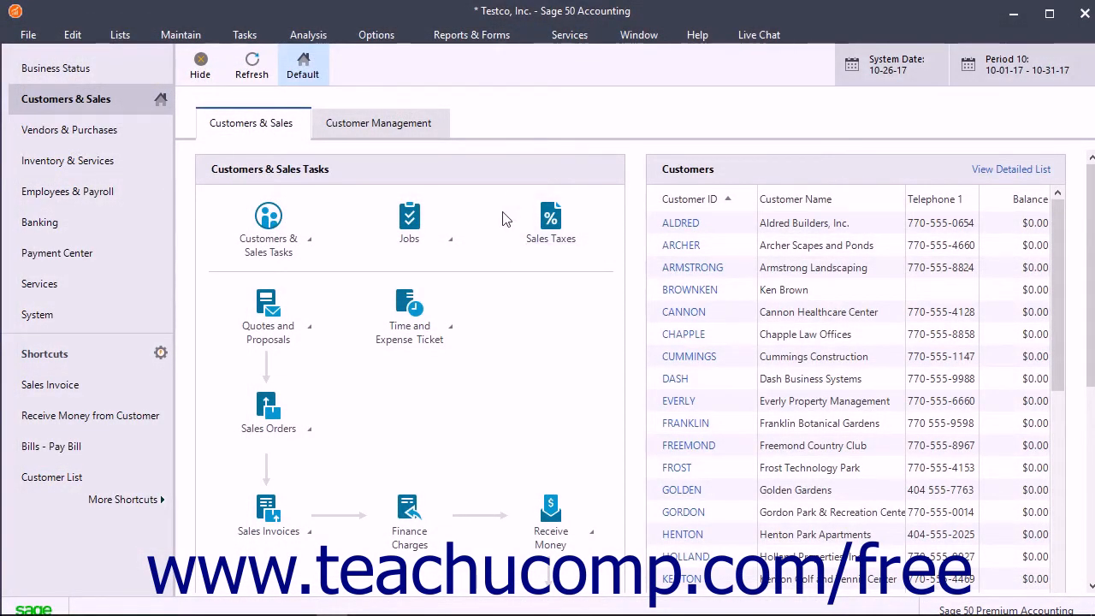
Open the Intelligence Reporting list and select Balance Sheet - Actual vs Prior under Financials.
click(472, 35)
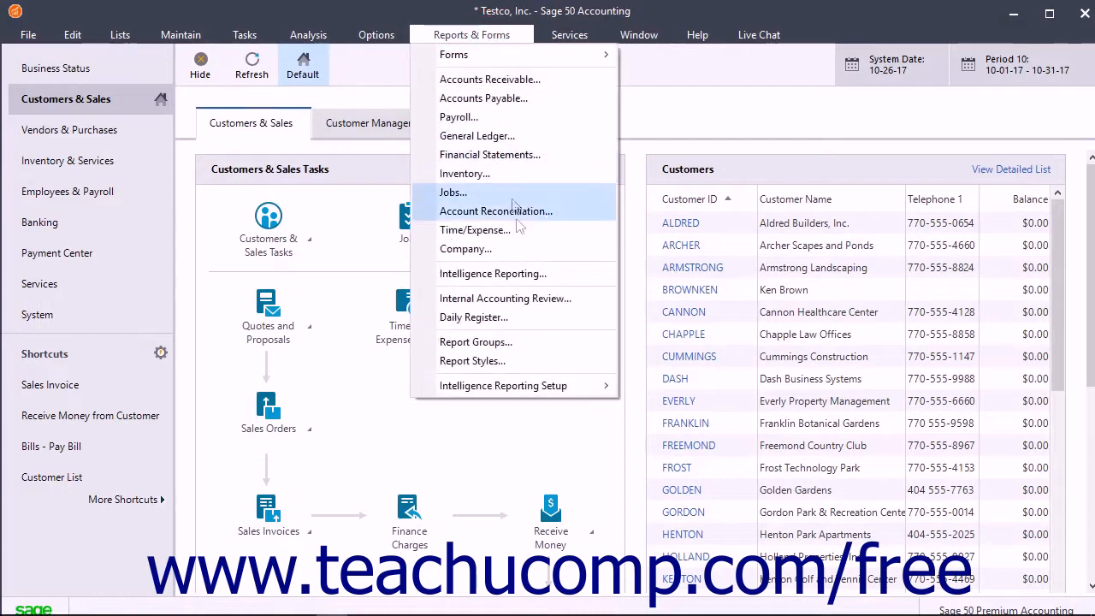
mouse_move(504, 272)
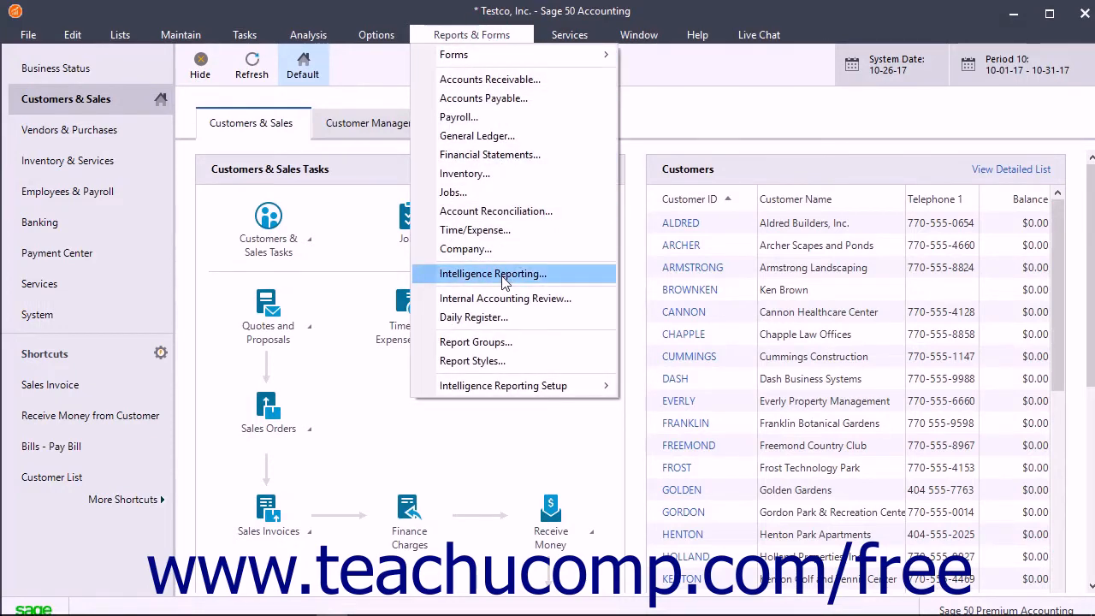
click(492, 272)
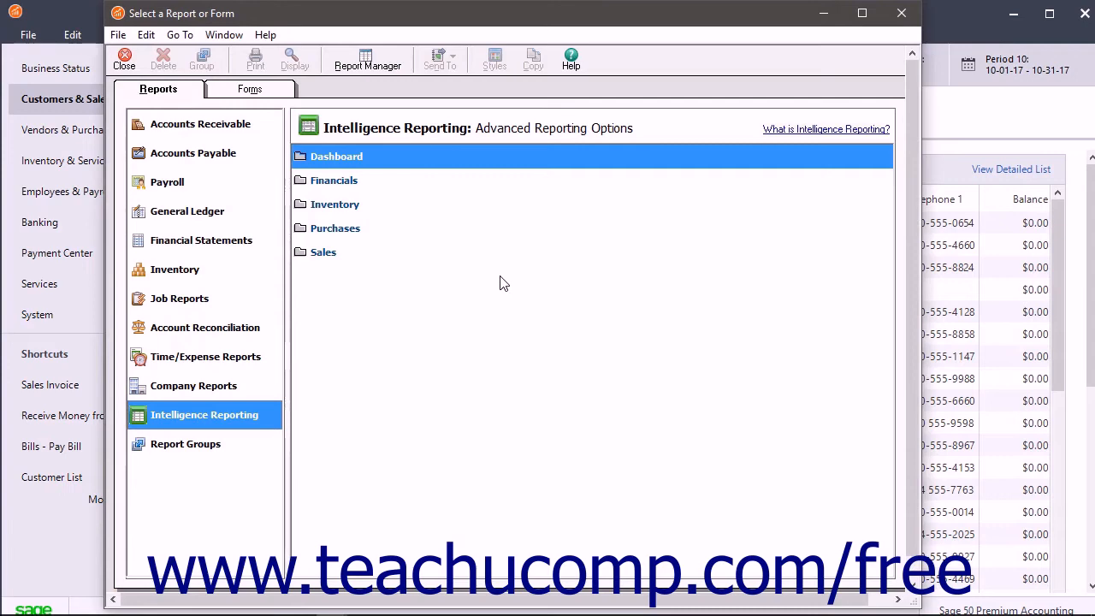
mouse_move(357, 200)
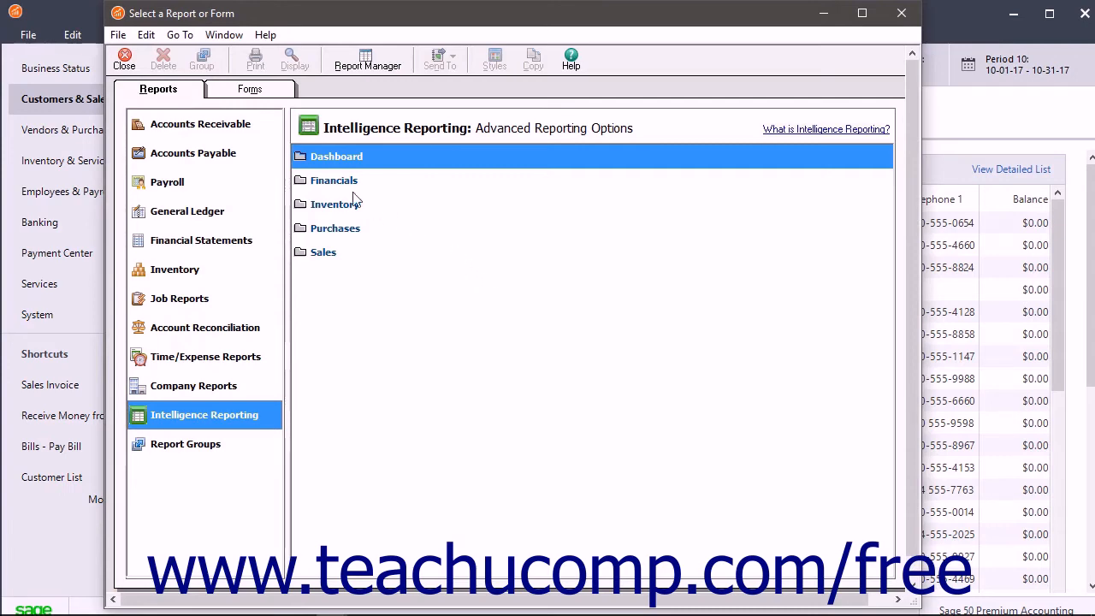
click(333, 179)
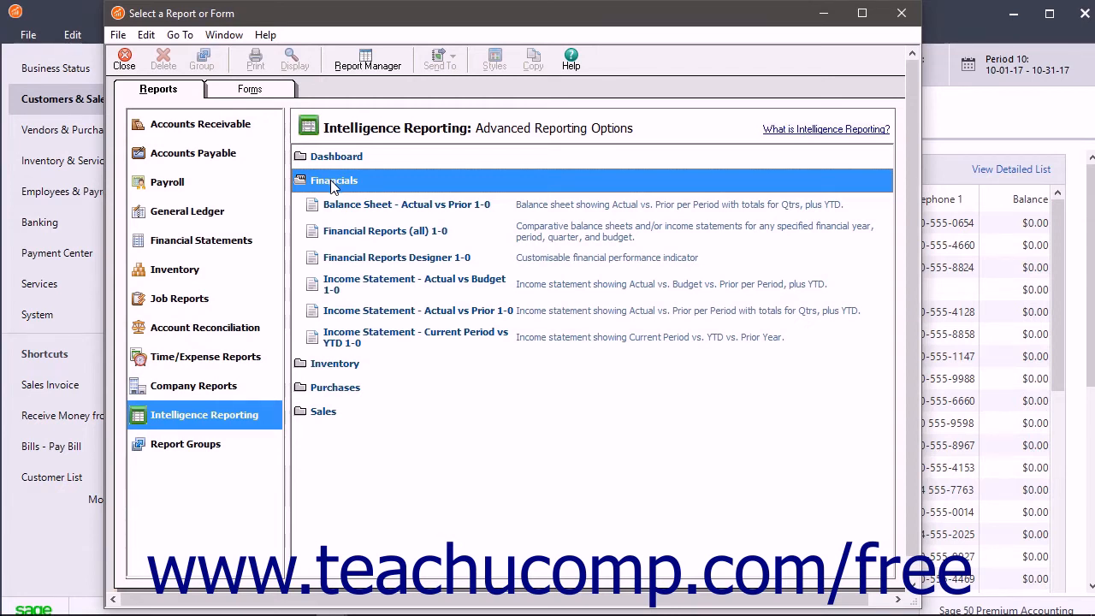
click(406, 203)
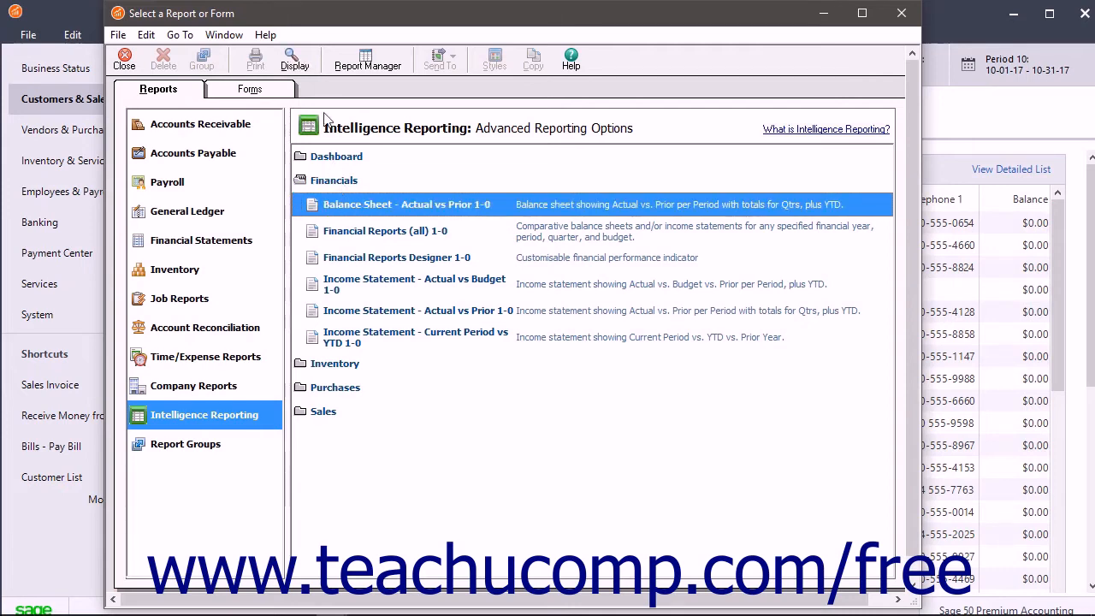
mouse_move(294, 59)
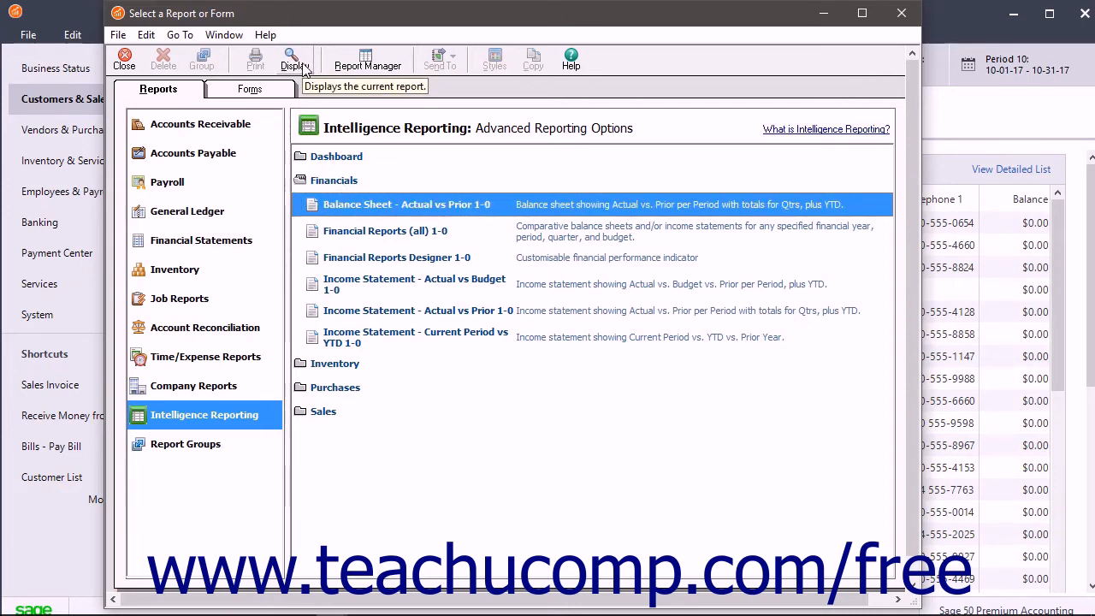
Display the Balance Sheet report with a 2017 fiscal year start.
click(293, 58)
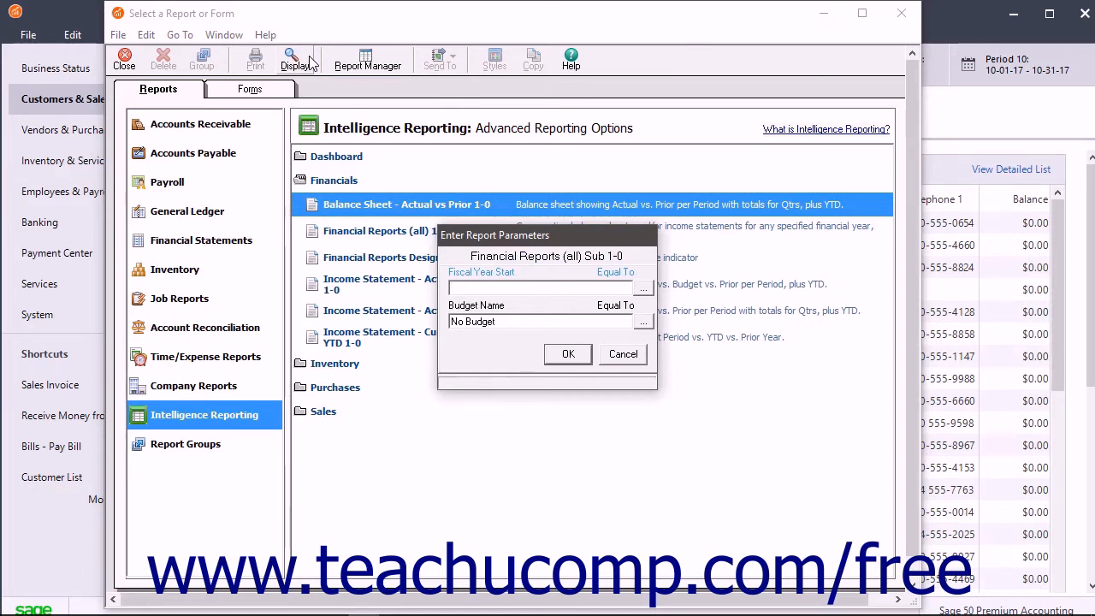
click(643, 288)
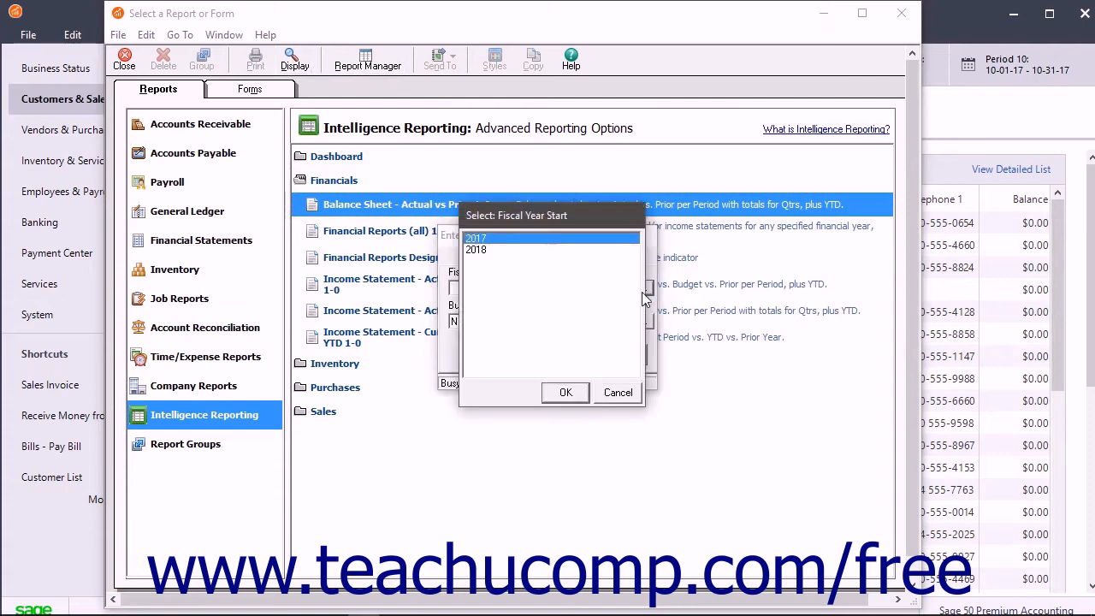
click(565, 393)
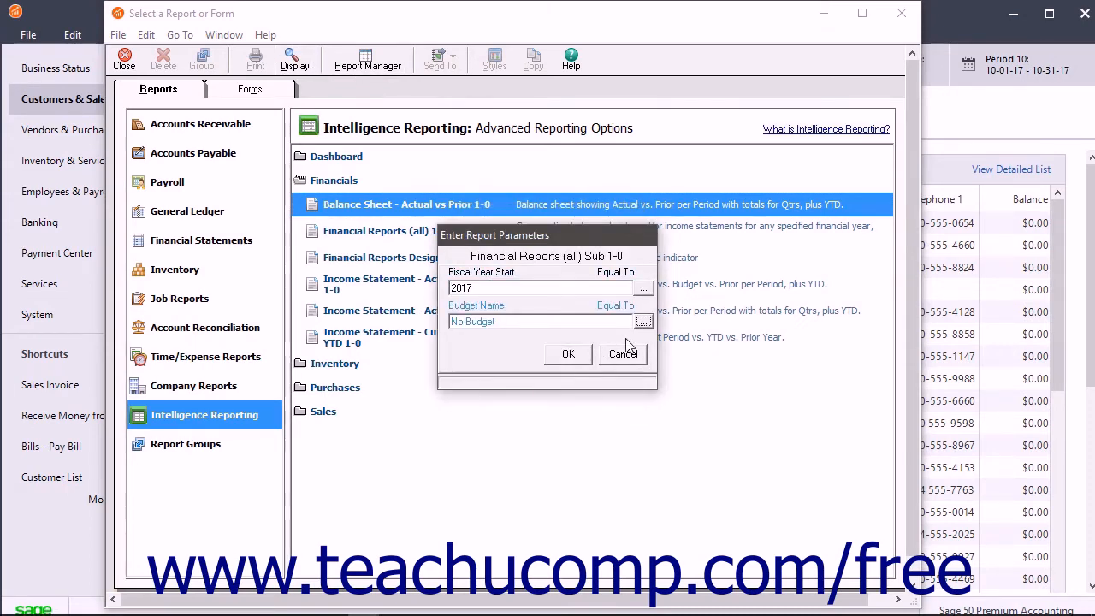
mouse_move(569, 354)
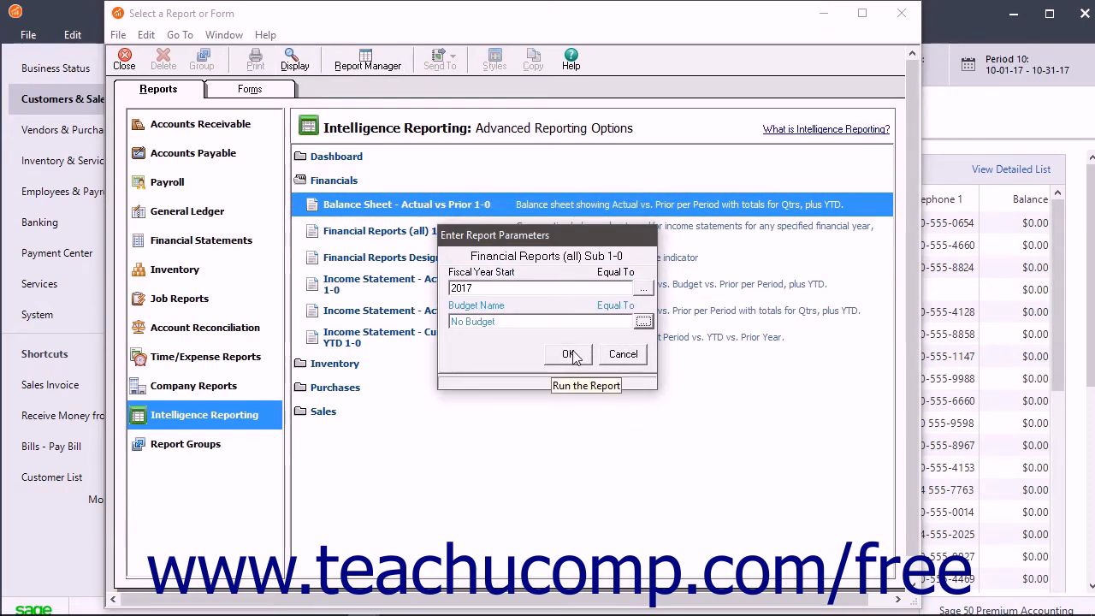
click(567, 354)
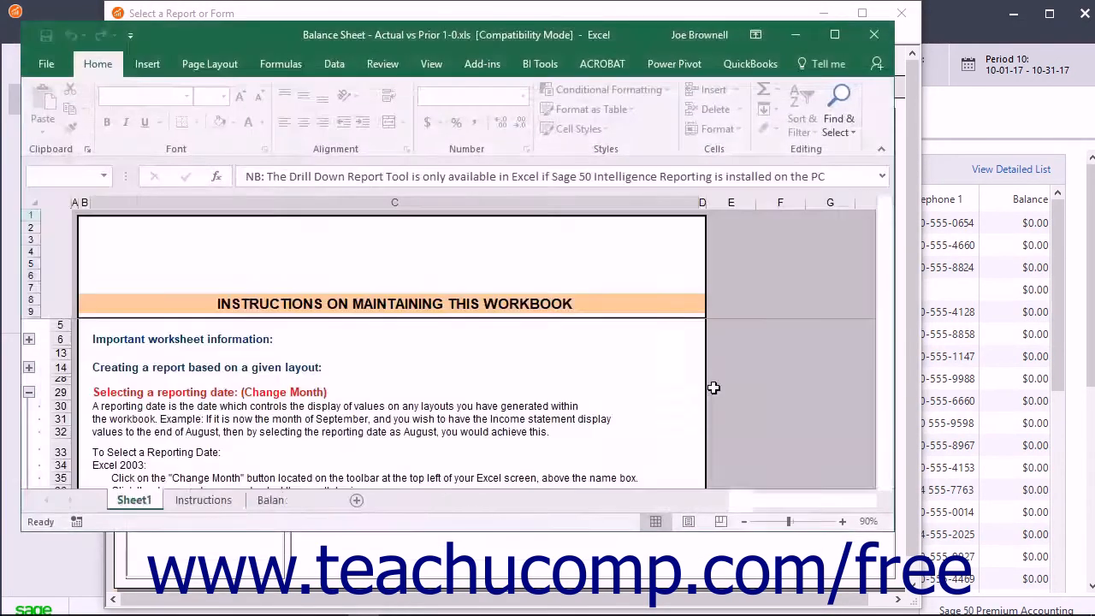
View the Instructions and Balance Sheet sheets, then close the Excel workbook.
click(202, 500)
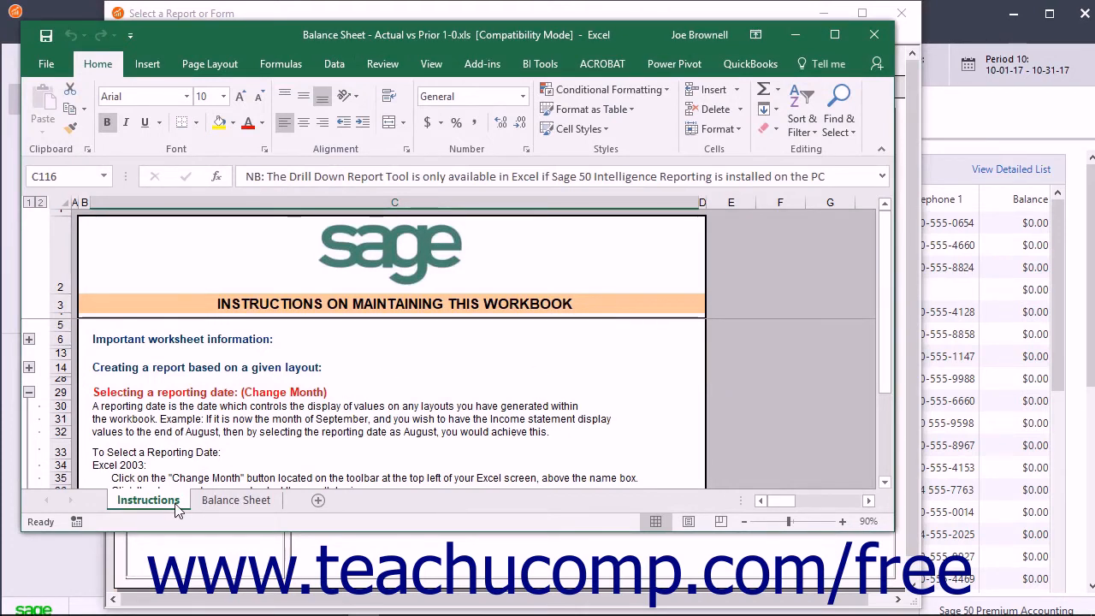
mouse_move(270, 394)
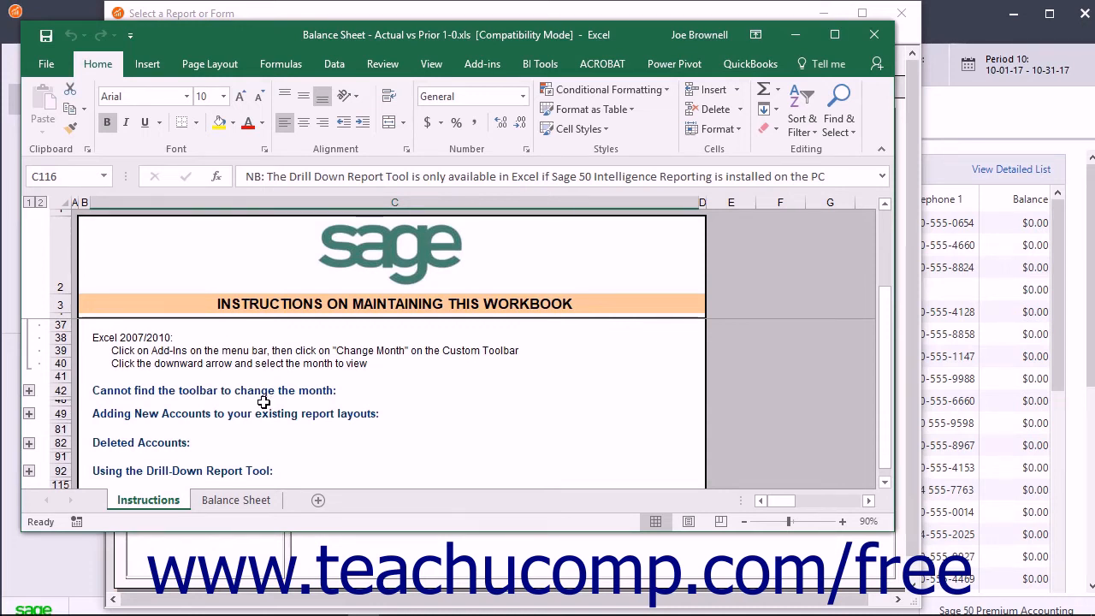
click(235, 500)
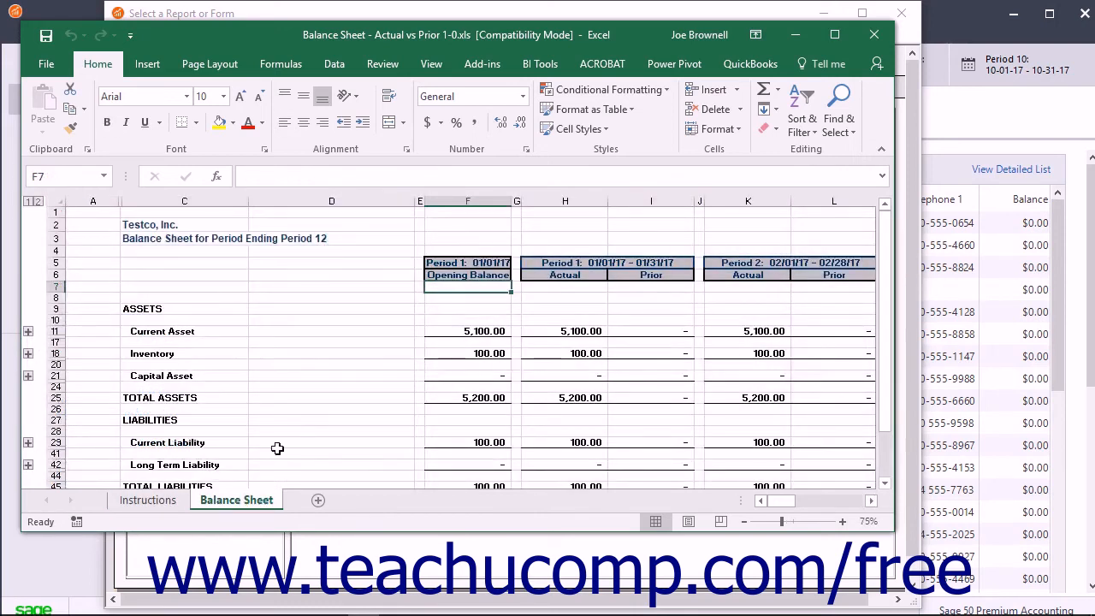
mouse_move(873, 35)
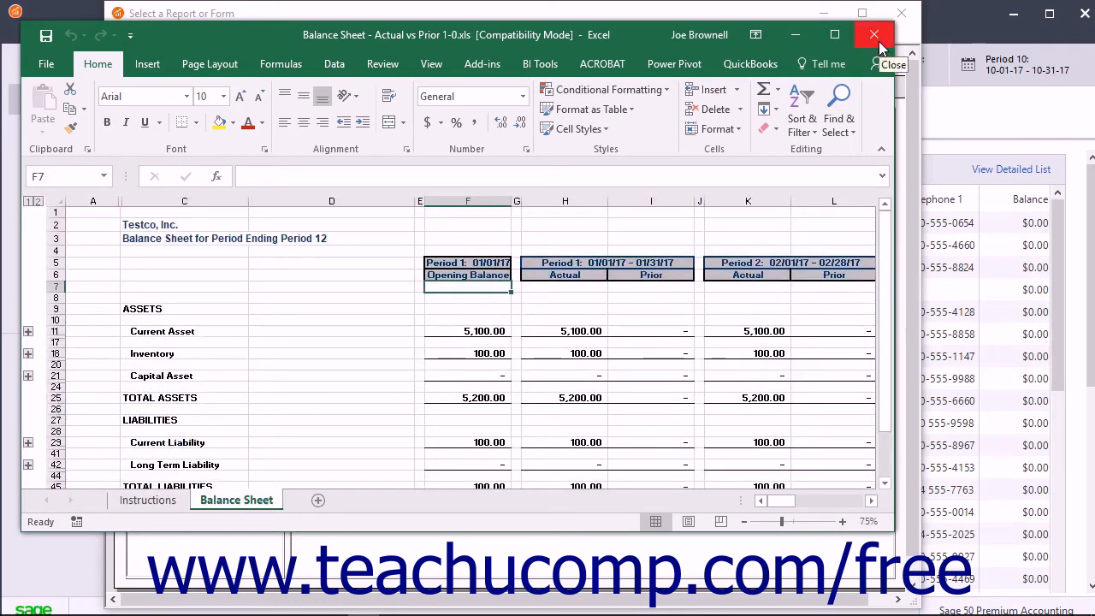
click(873, 35)
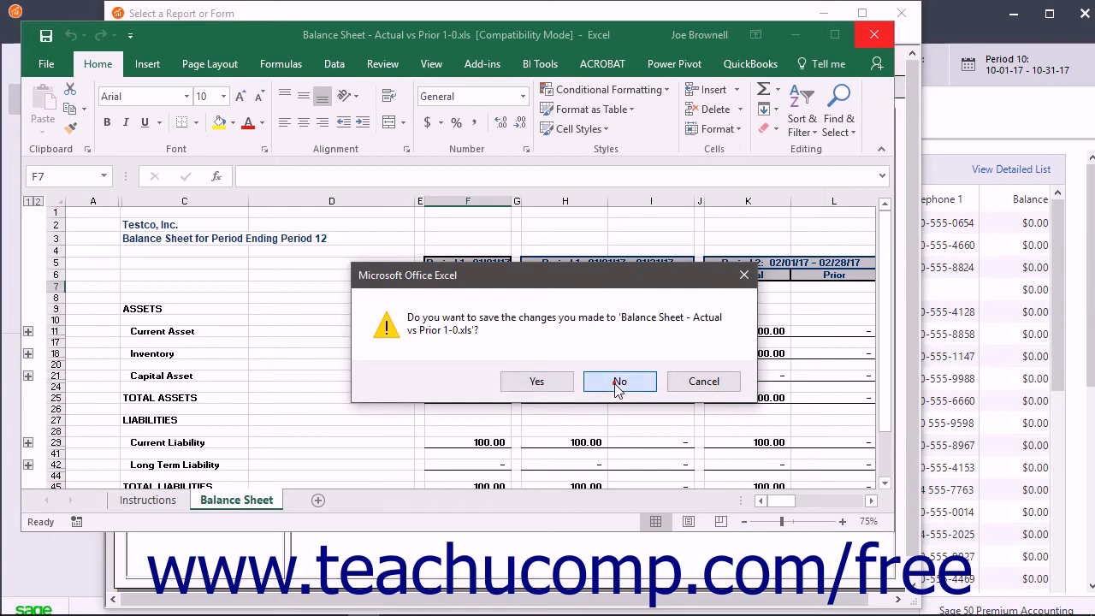
Decline saving changes so the Balance Sheet workbook closes.
click(619, 380)
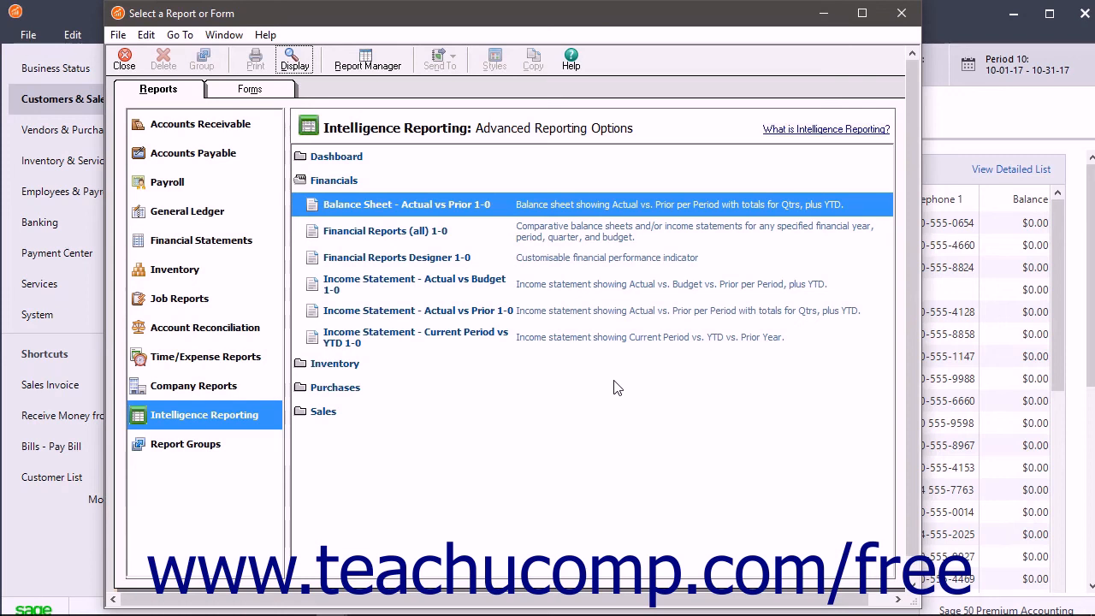
mouse_move(507, 295)
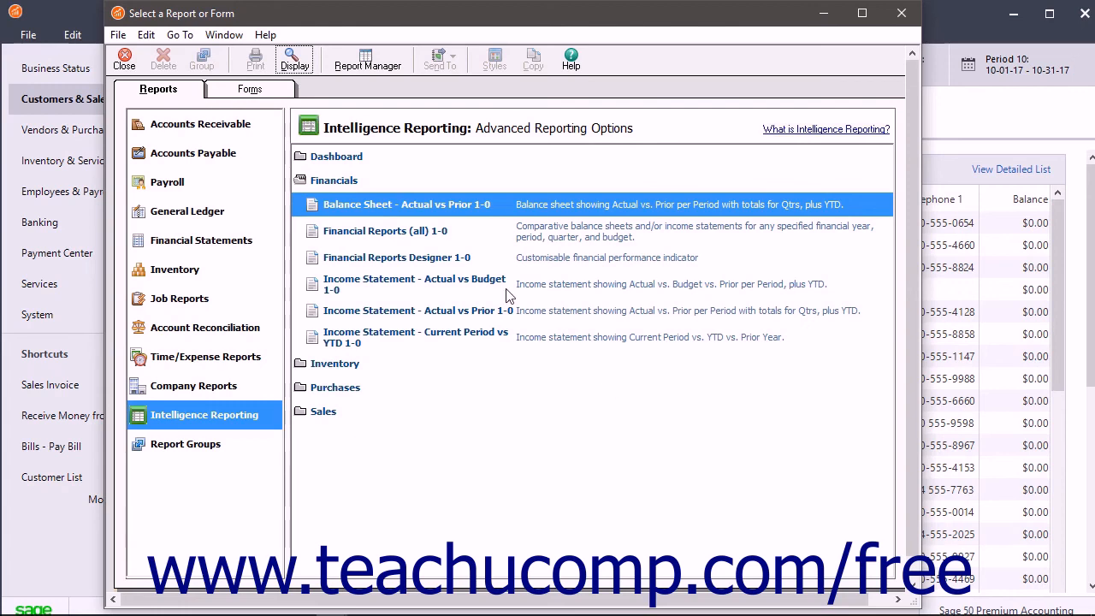